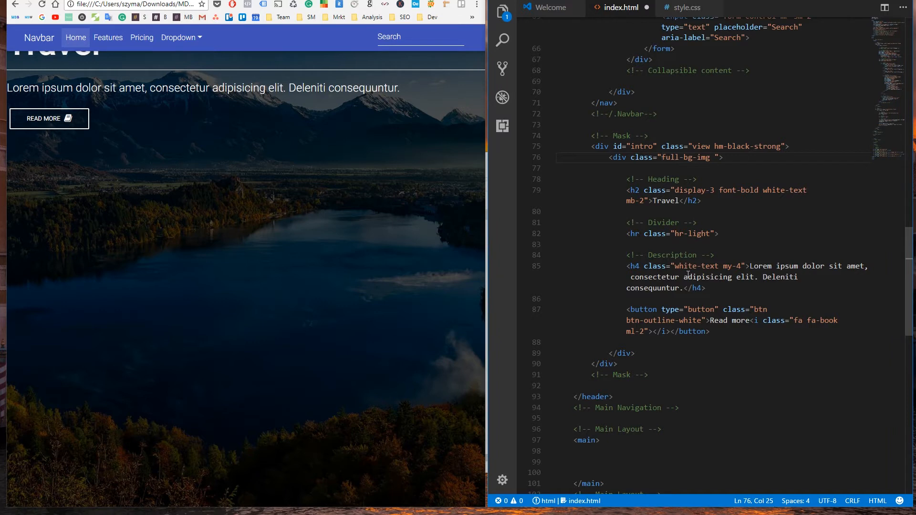
Add container-fluid, d-flex and align-items-center classes to the full-bg-img wrapper div.
{"action": "type", "text": "container-flui"}
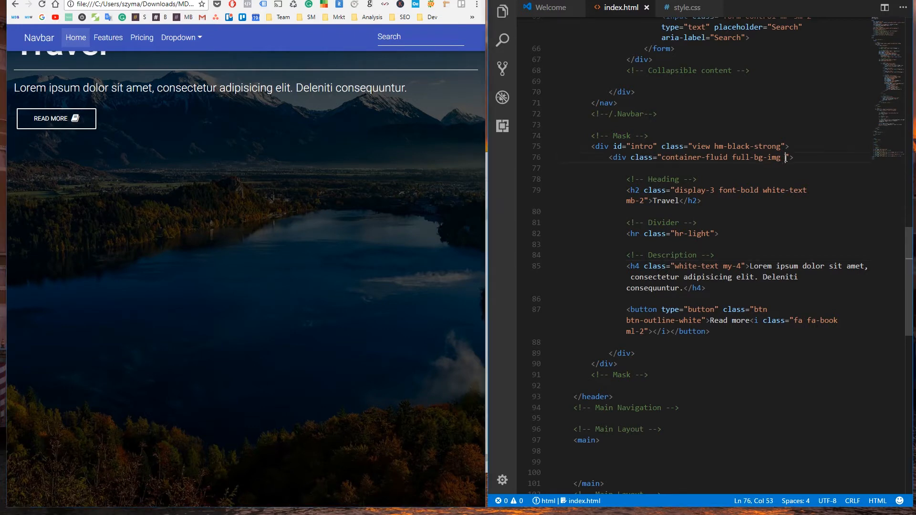
{"action": "type", "text": "d-flex"}
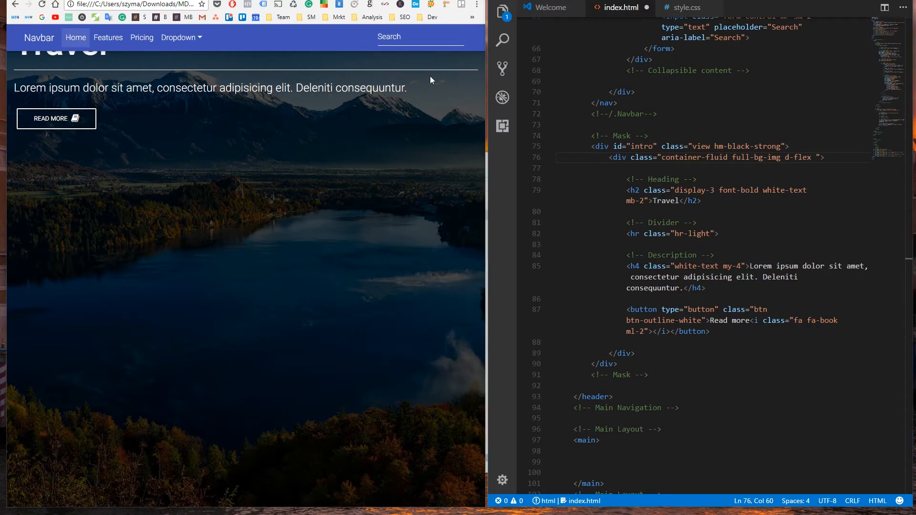
{"action": "mouse_move", "coordinate": [817, 167]}
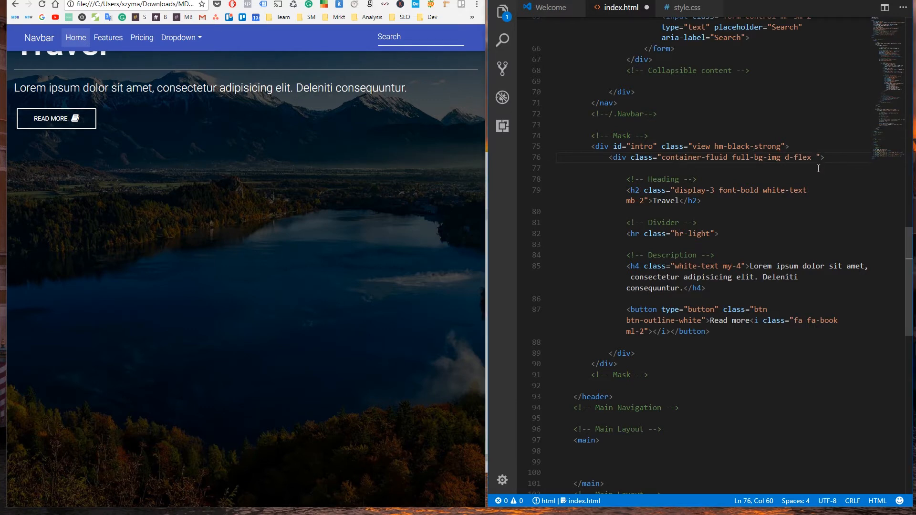
{"action": "type", "text": "align-items-center"}
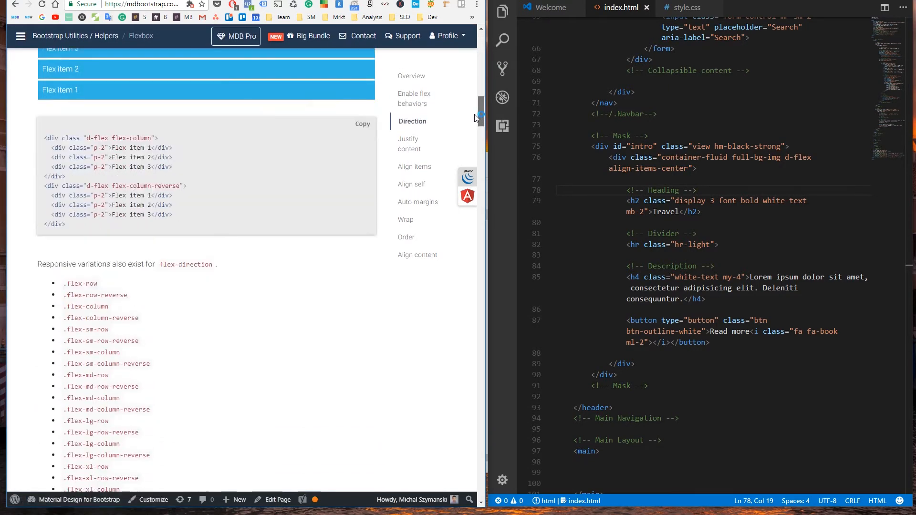
Return from the MDBootstrap flexbox docs to the local Travel page preview tab.
{"action": "left_click", "coordinate": [414, 166]}
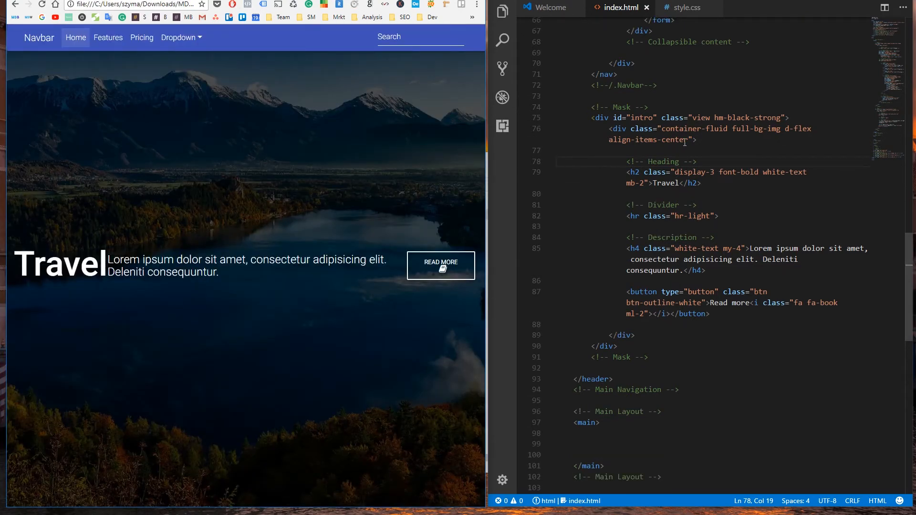
Append justify-content-center to the wrapper div's classes and save the file.
{"action": "type", "text": "justif"}
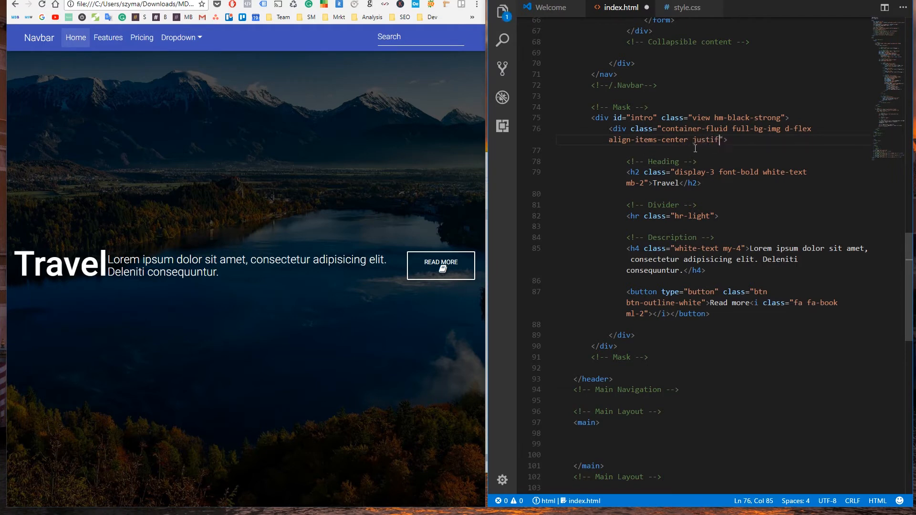
{"action": "type", "text": "y-content-center"}
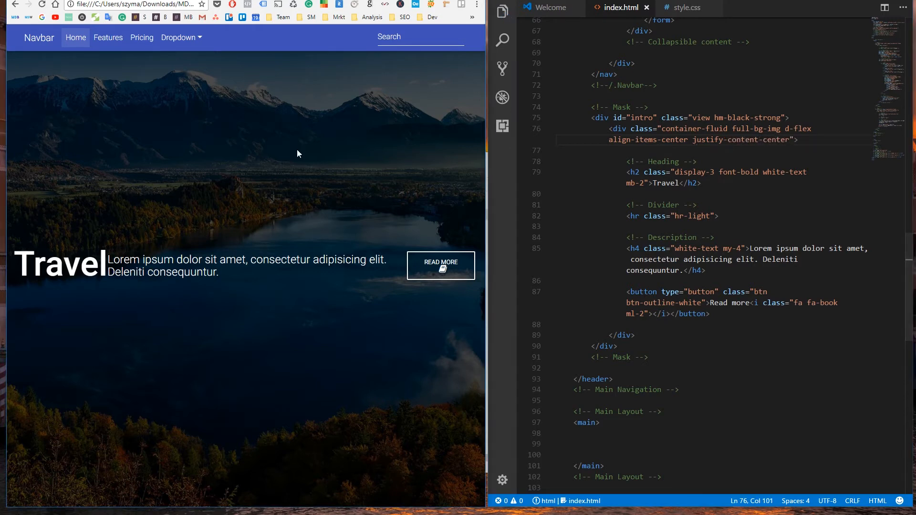
{"action": "left_click", "coordinate": [746, 156]}
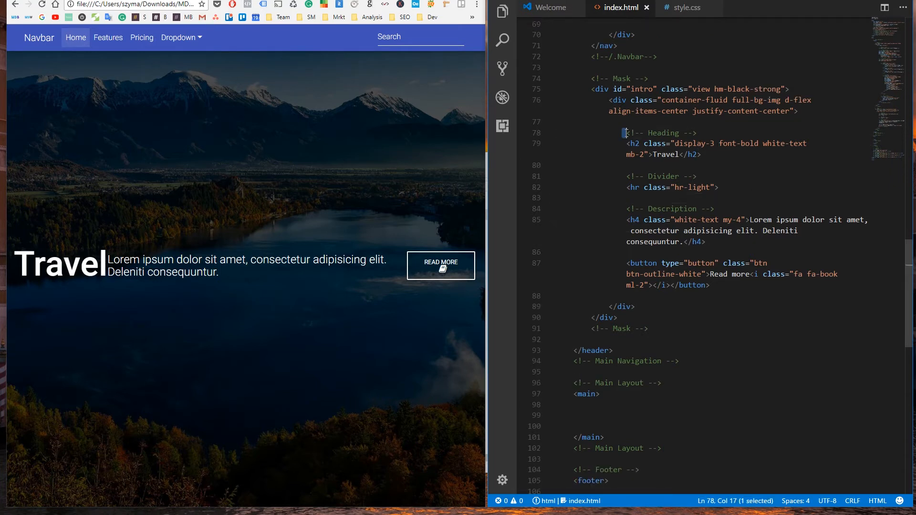
Cut the heading-through-button markup and insert an empty div in its place.
{"action": "left_click_drag", "start_coordinate": [625, 133], "coordinate": [710, 286]}
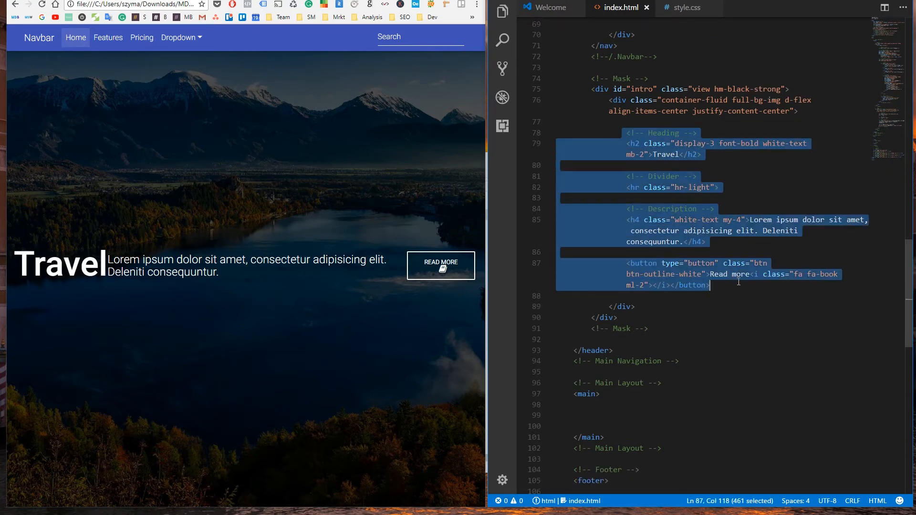
{"action": "key", "text": "Delete"}
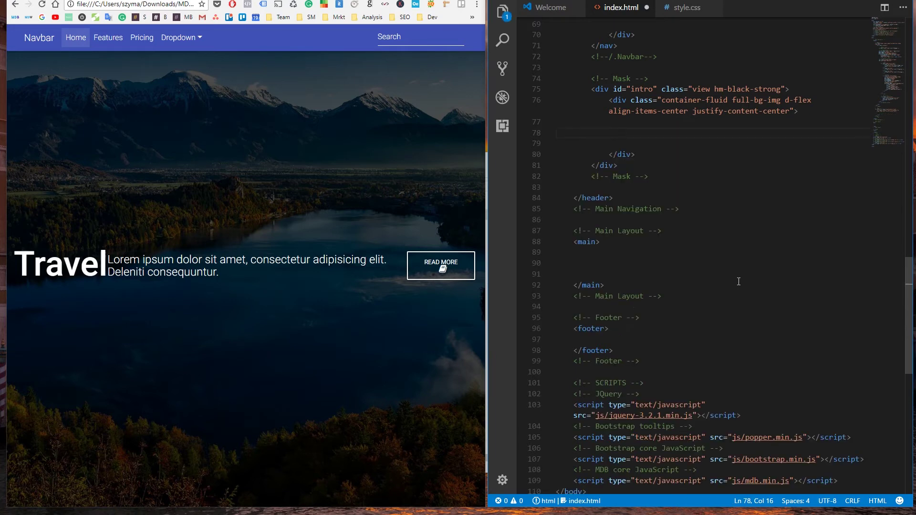
{"action": "type", "text": "div"}
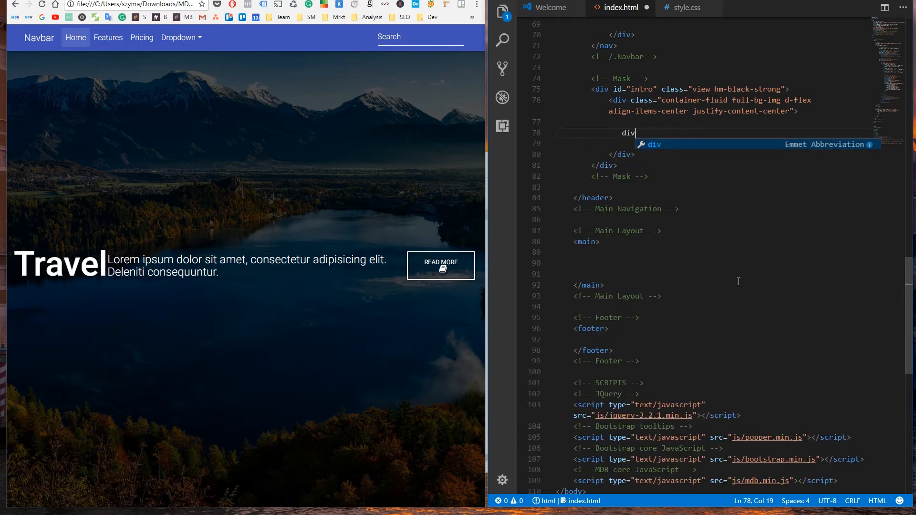
{"action": "key", "text": "Tab"}
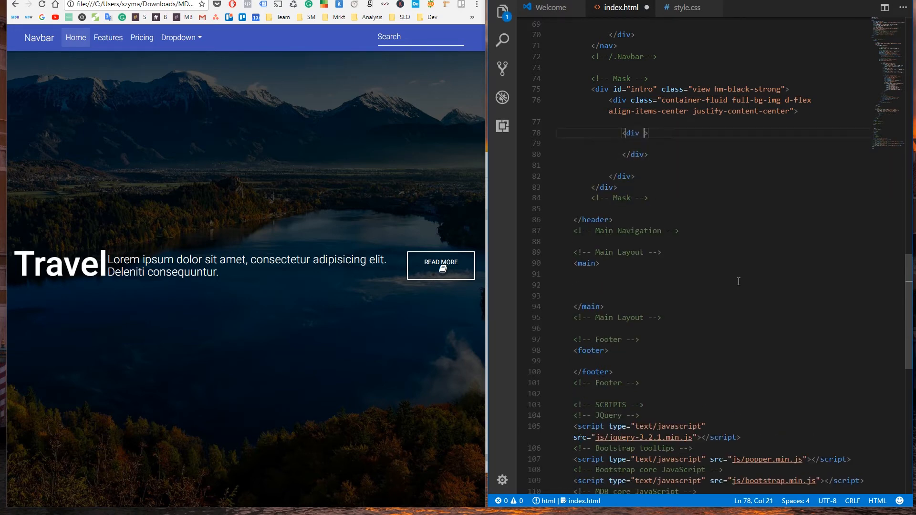
Give the new div the classes row d-flex justify-content-center.
{"action": "type", "text": "class=\"\""}
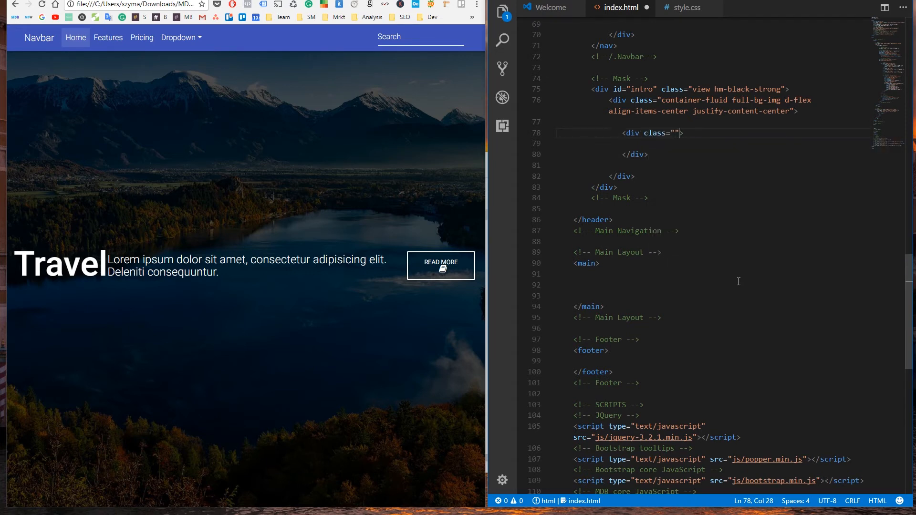
{"action": "type", "text": "row"}
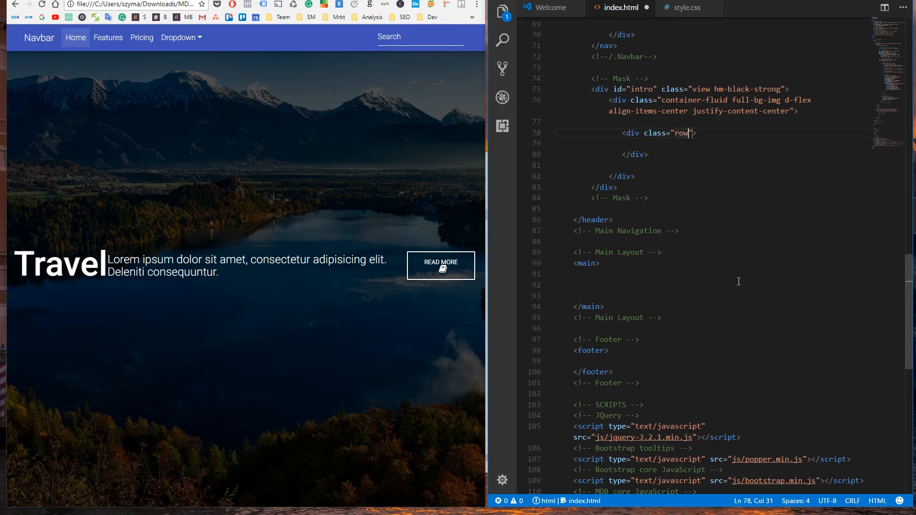
{"action": "type", "text": "d-flex"}
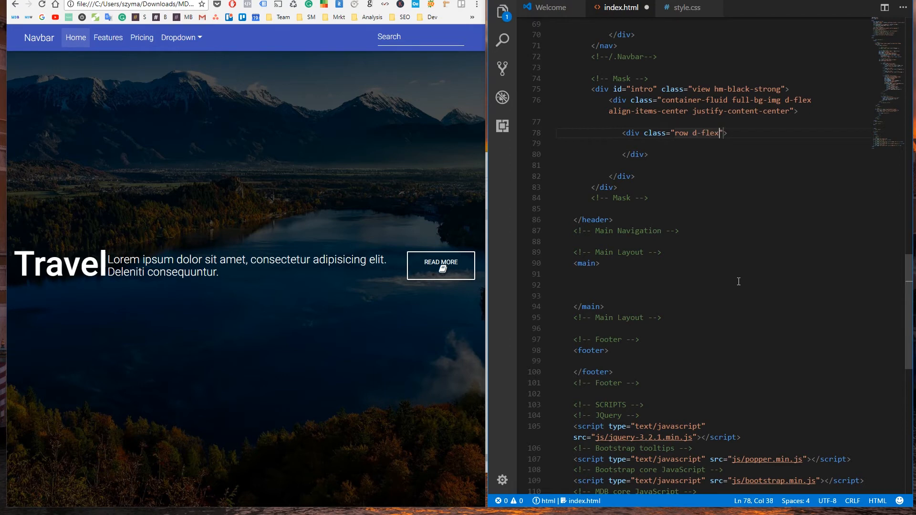
{"action": "type", "text": "justify-content-center"}
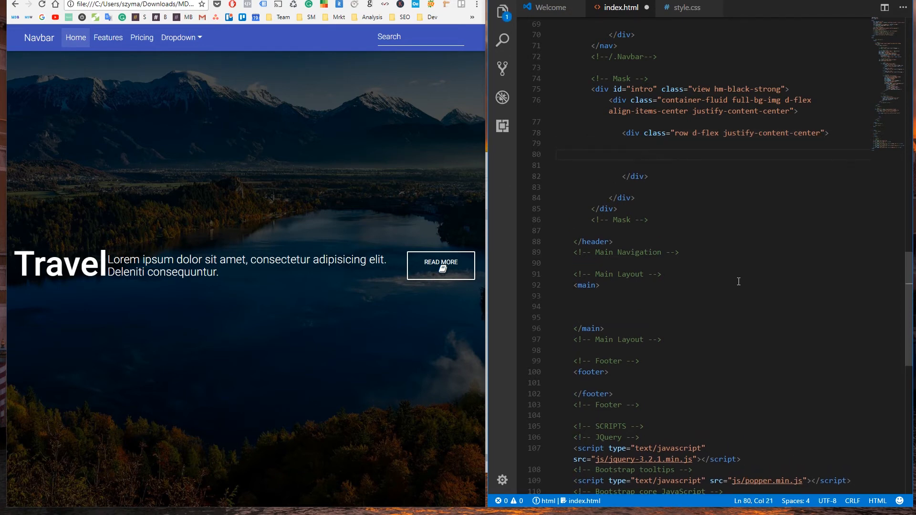
Add a column div with col-md and text-center classes inside the row.
{"action": "type", "text": "<div>"}
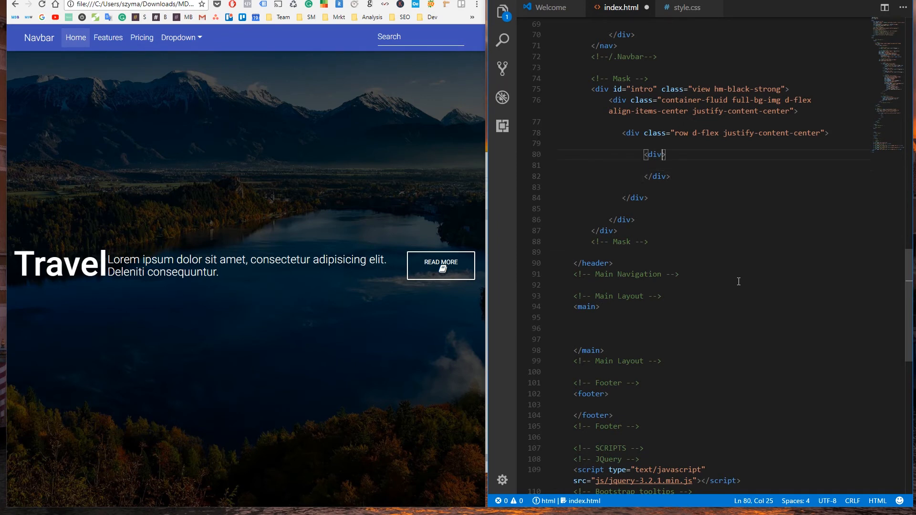
{"action": "type", "text": "class=\"\""}
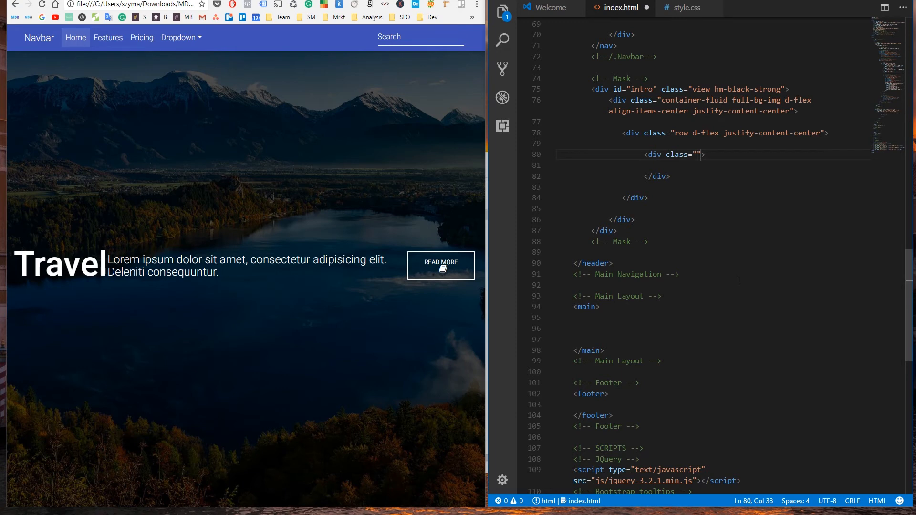
{"action": "type", "text": "col-md-12"}
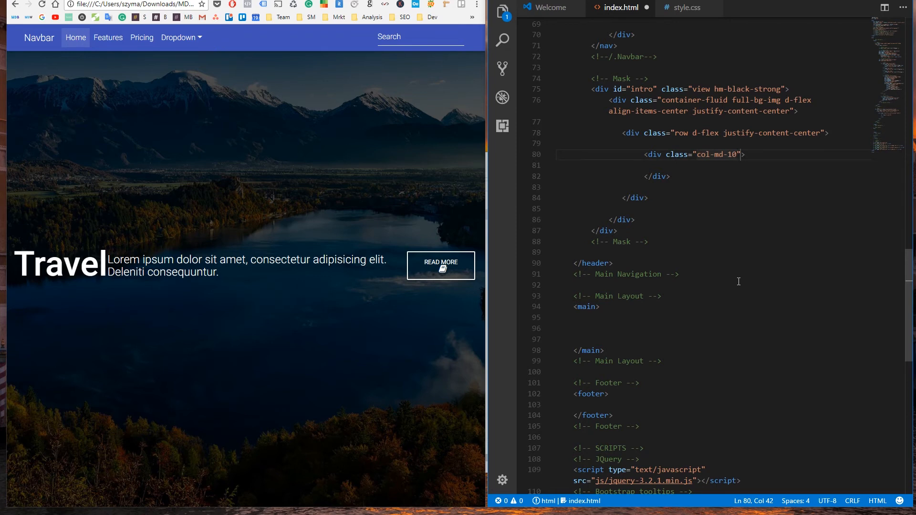
{"action": "type", "text": "text-cen"}
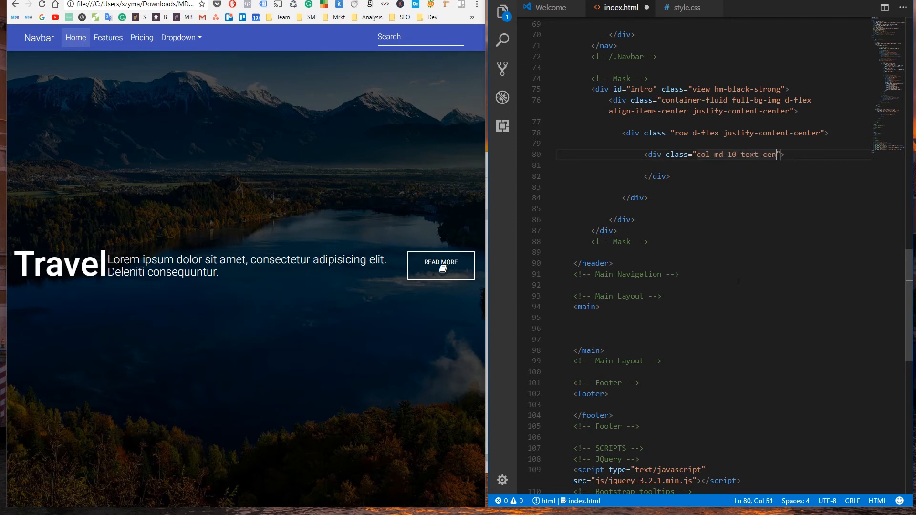
{"action": "type", "text": "ter"}
{"action": "key", "text": "Enter"}
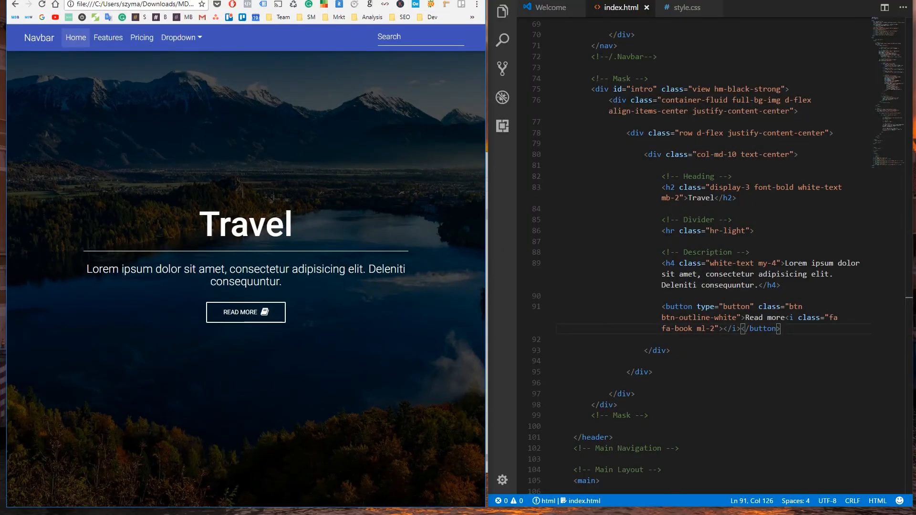
{"action": "mouse_move", "coordinate": [745, 199]}
{"action": "type", "text": "2"}
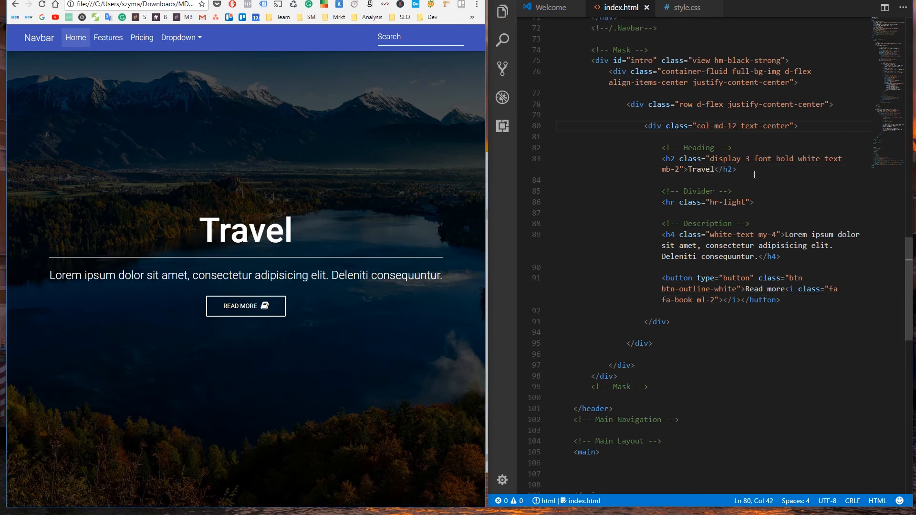
Change the column's width number and replace text-center with text-left.
{"action": "double_click", "coordinate": [733, 125]}
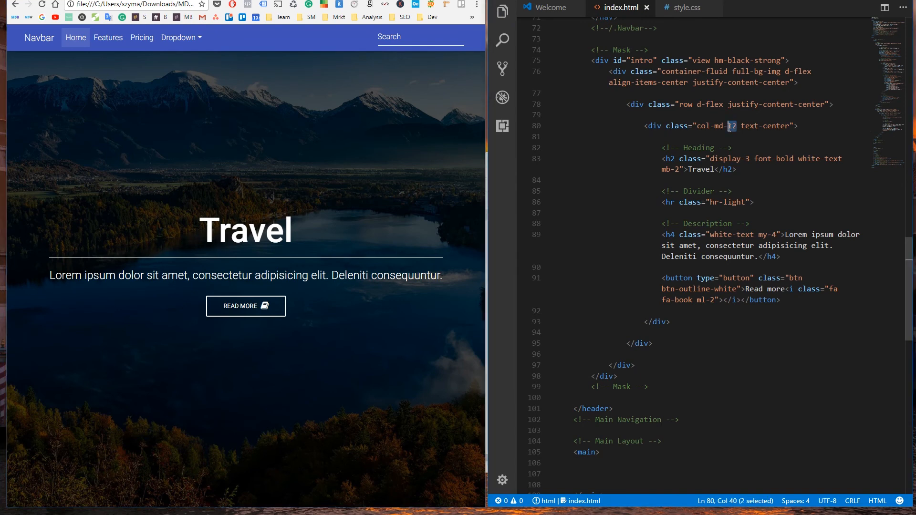
{"action": "type", "text": "6"}
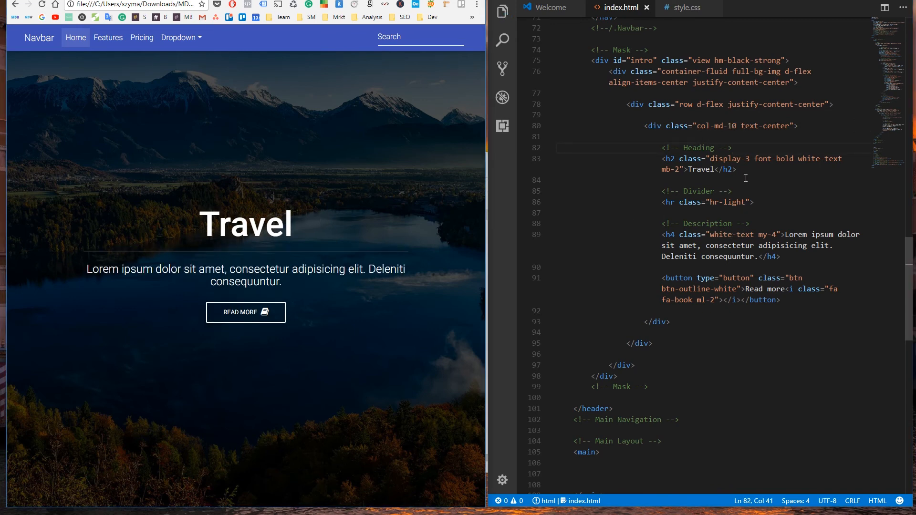
{"action": "double_click", "coordinate": [775, 125]}
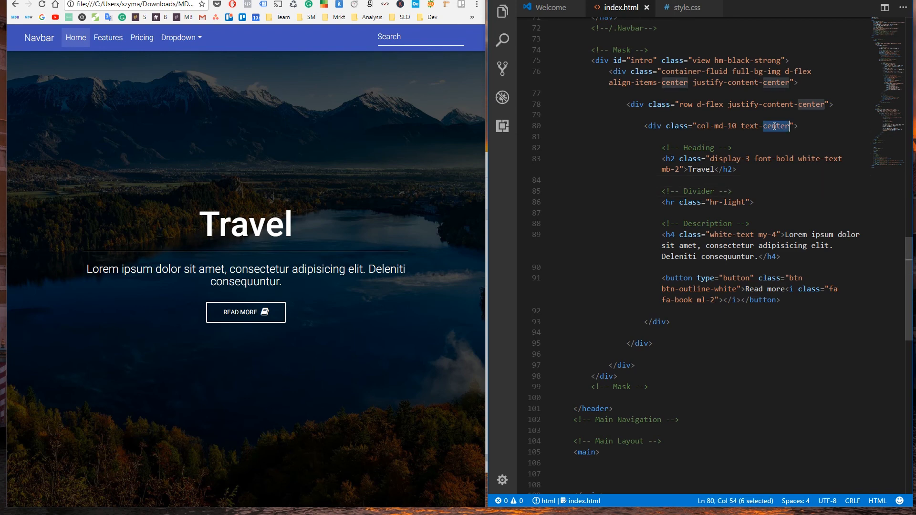
{"action": "type", "text": "left"}
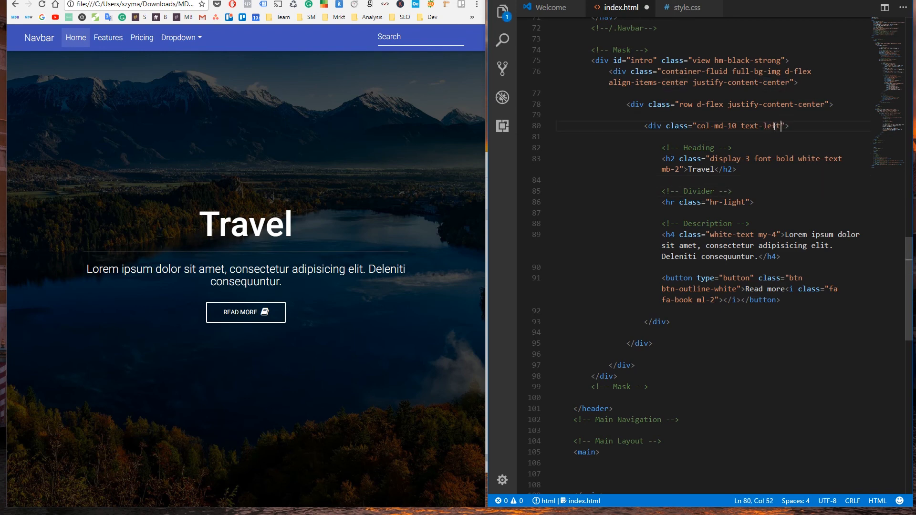